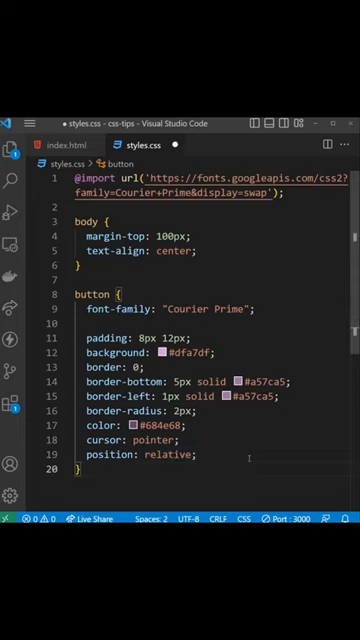
Step: Check the button:active rule's border-bottom-width 2px and top 3px declarations
scroll("down", 3)
type("button:active {")
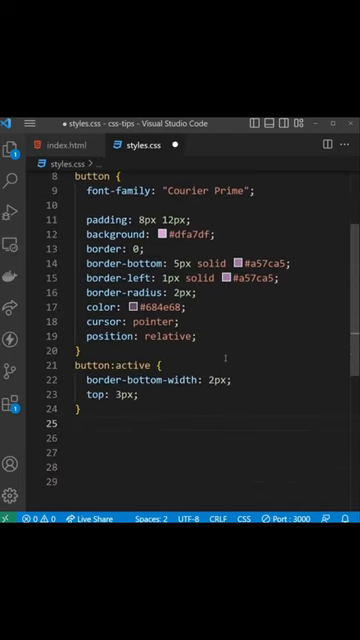
double_click(105, 380)
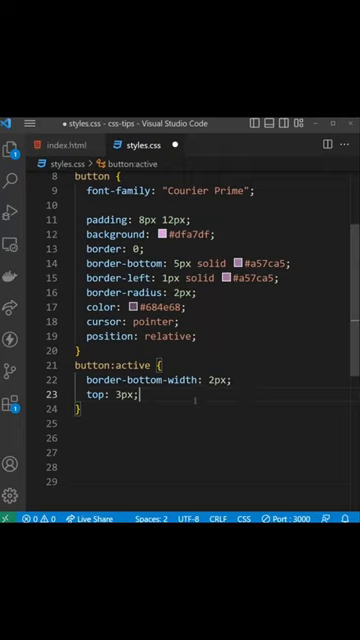
double_click(105, 396)
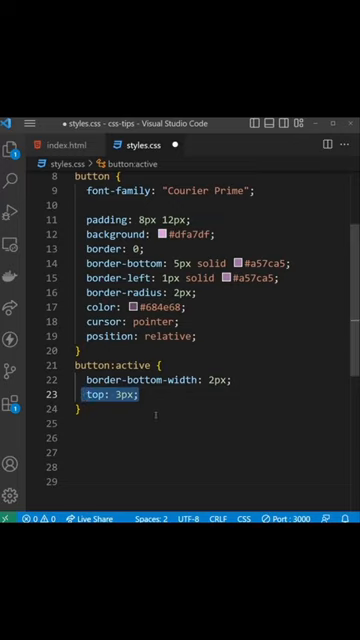